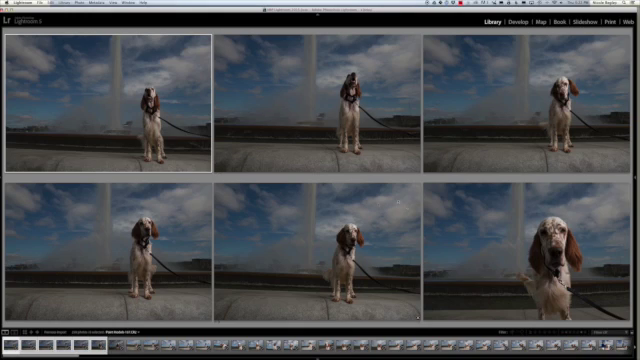
Survey successive sets of similar dog shots, ending on the two-dog fountain batch.
click(317, 257)
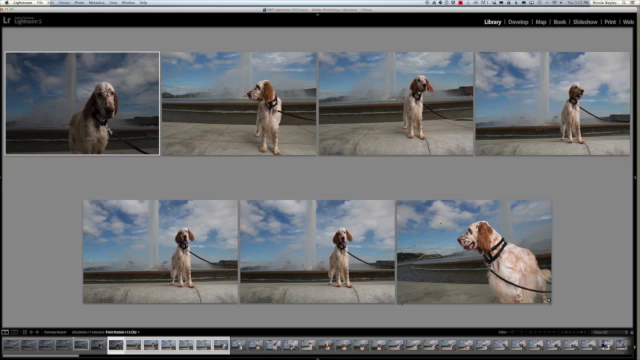
mouse_move(320, 268)
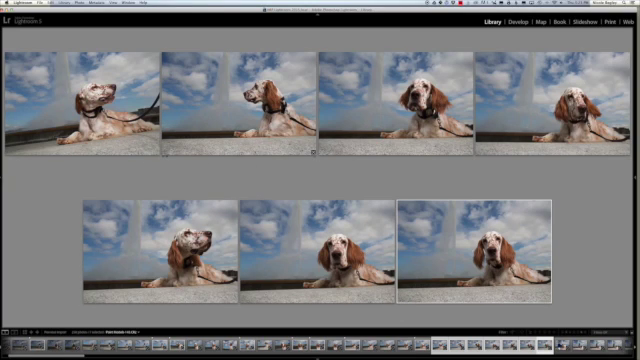
click(242, 97)
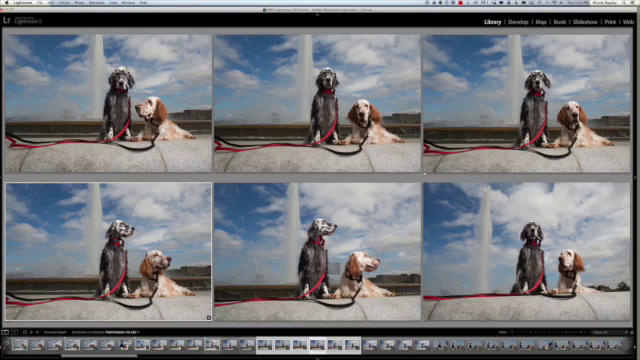
mouse_move(315, 270)
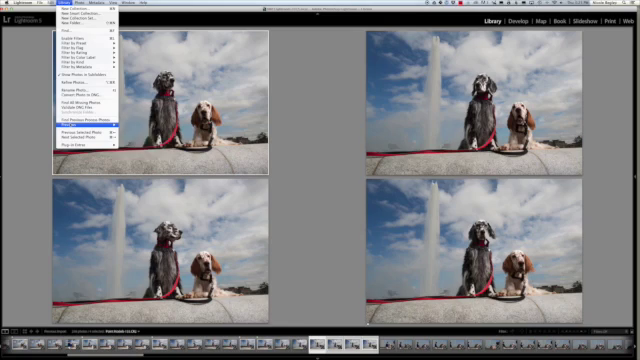
Open the preview-building options to build 1:1 previews.
click(90, 119)
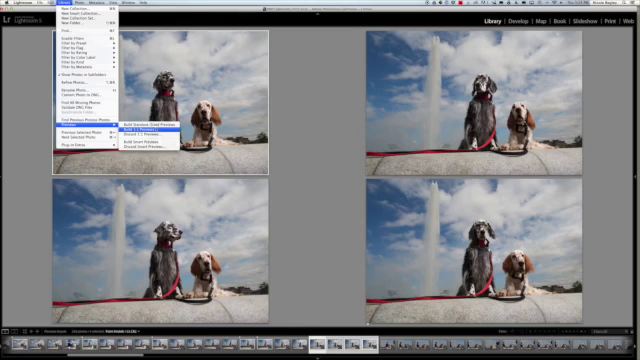
mouse_move(140, 130)
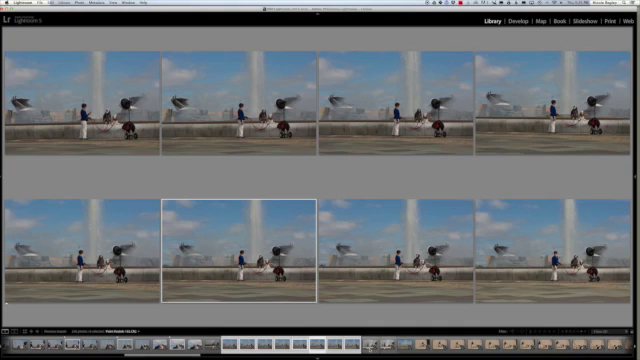
View the woman-with-dogs wall photo large, then return to the grid of wall shots.
double_click(240, 250)
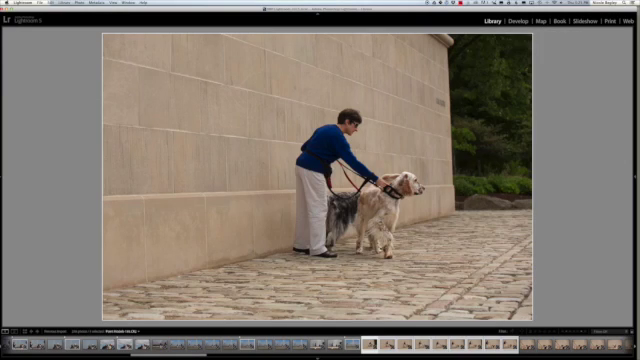
key(G)
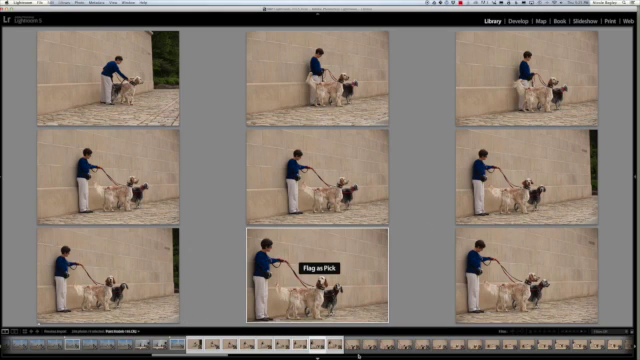
View a two-dog wall shot large, then return to the grid of two-dog wall shots.
double_click(320, 280)
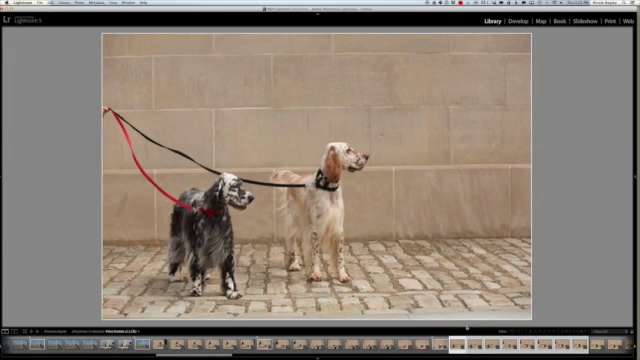
key(g)
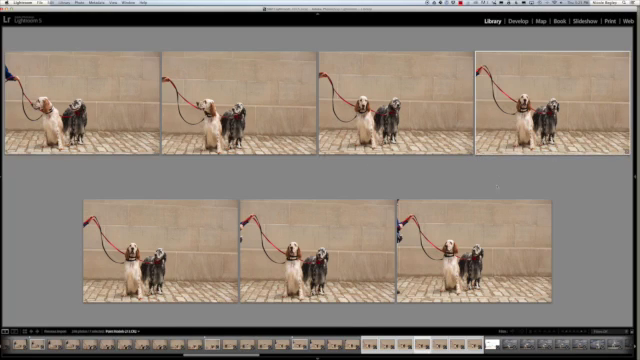
mouse_move(300, 270)
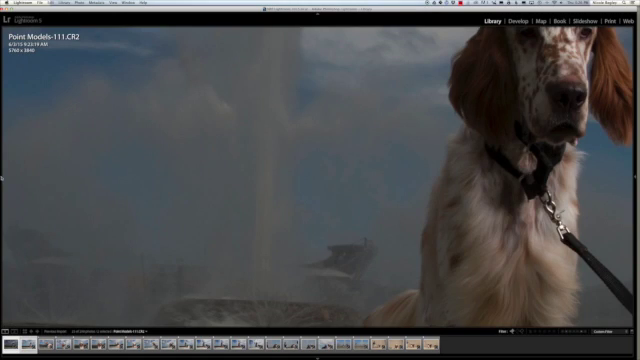
Show the left panel with the catalog and folders beside the photos.
click(3, 180)
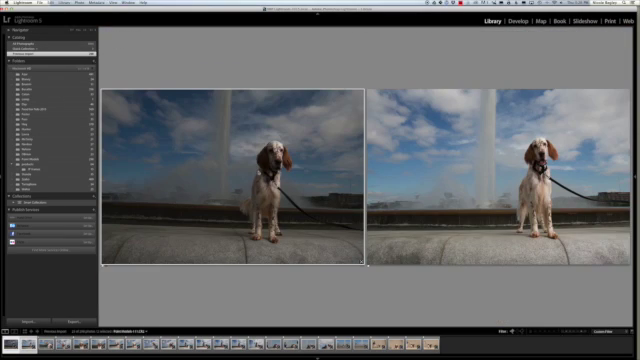
Mark the duplicate two-dog fountain shot as rejected with X.
key(x)
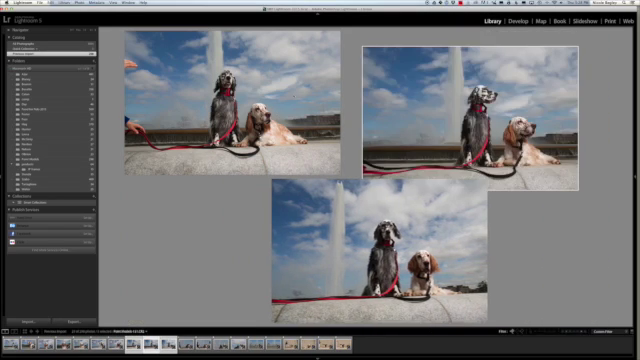
key(x)
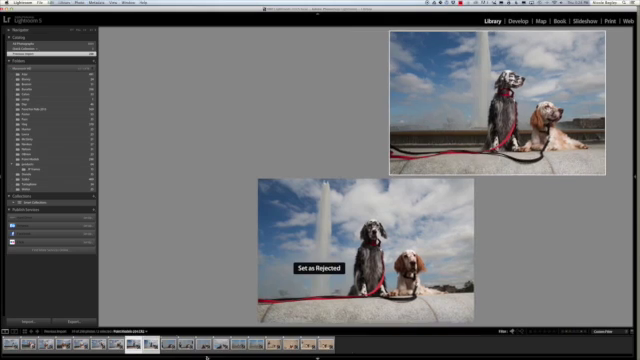